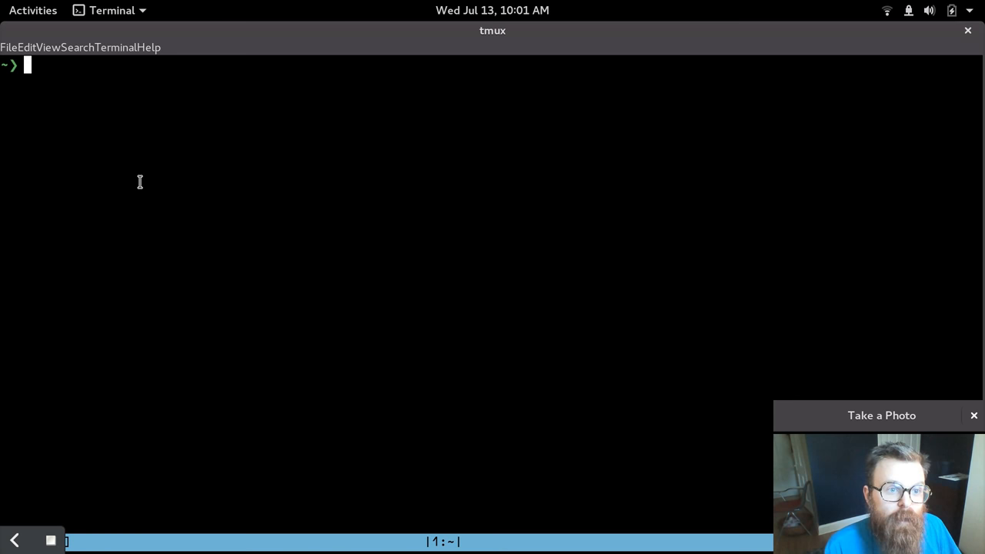
Edit /etc/fedmsg.d/endpoints.py as root with sudo vim, supplying the password
{"action": "type", "text": "sudo vim /etc/fe"}
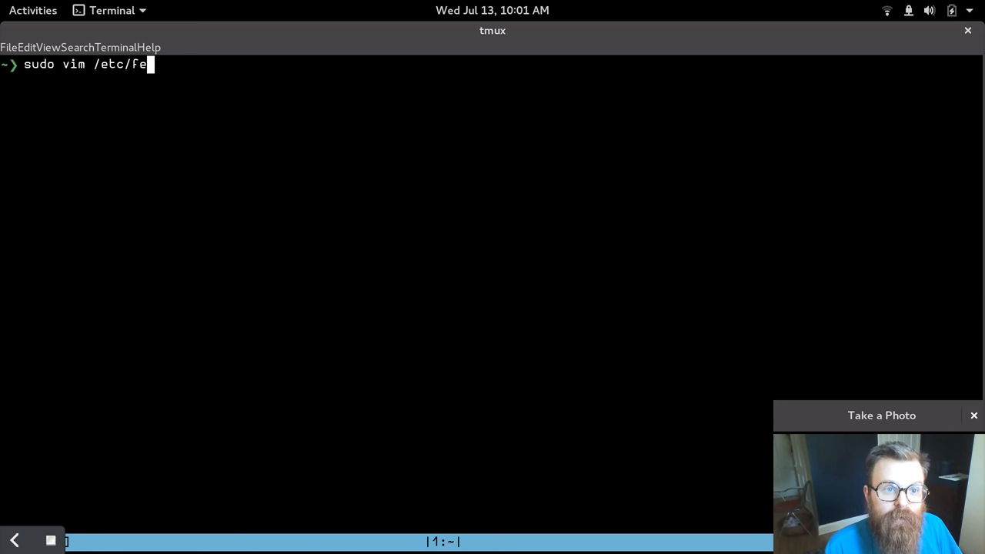
{"action": "type", "text": "dmsg.d/endpoints.py"}
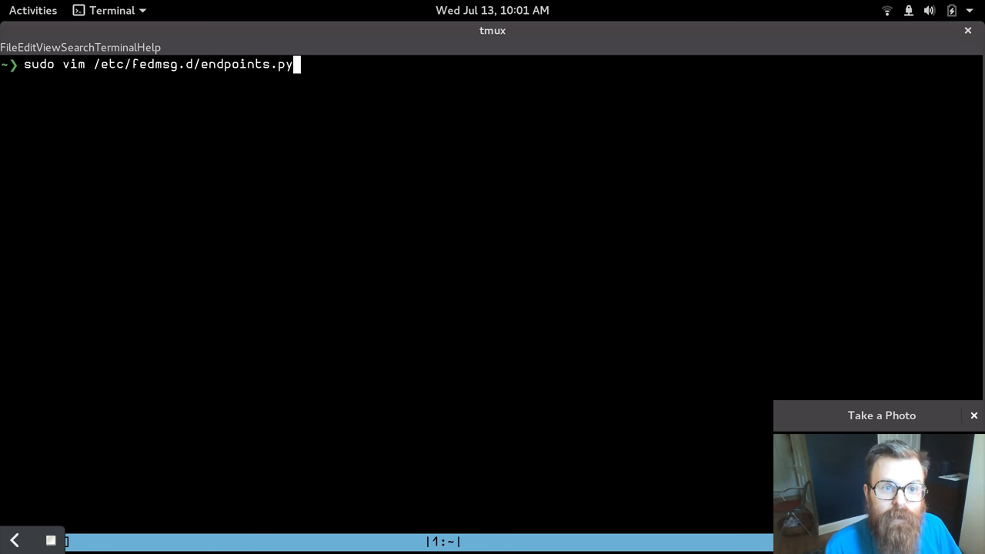
{"action": "key", "text": "Return"}
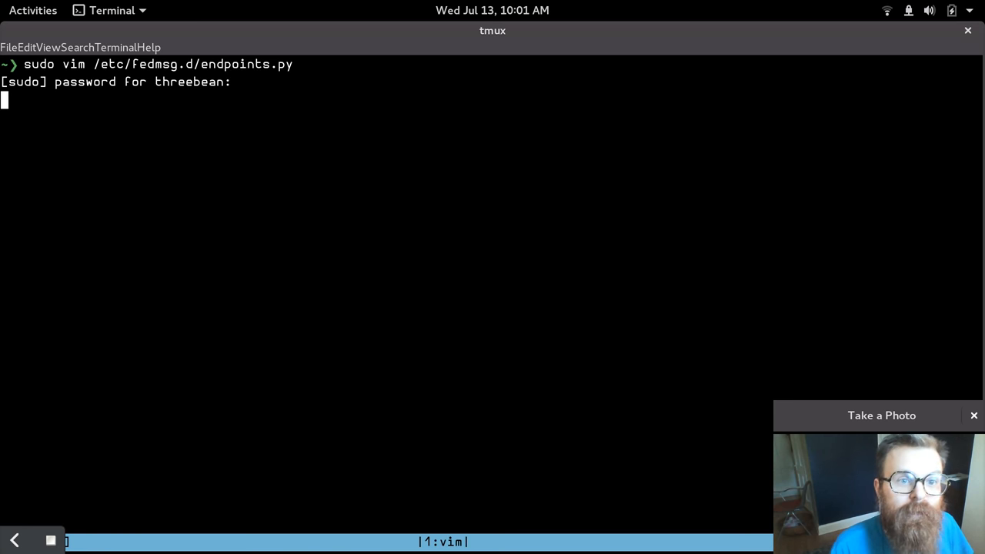
{"action": "key", "text": "Return"}
{"action": "type", "text": "\""}
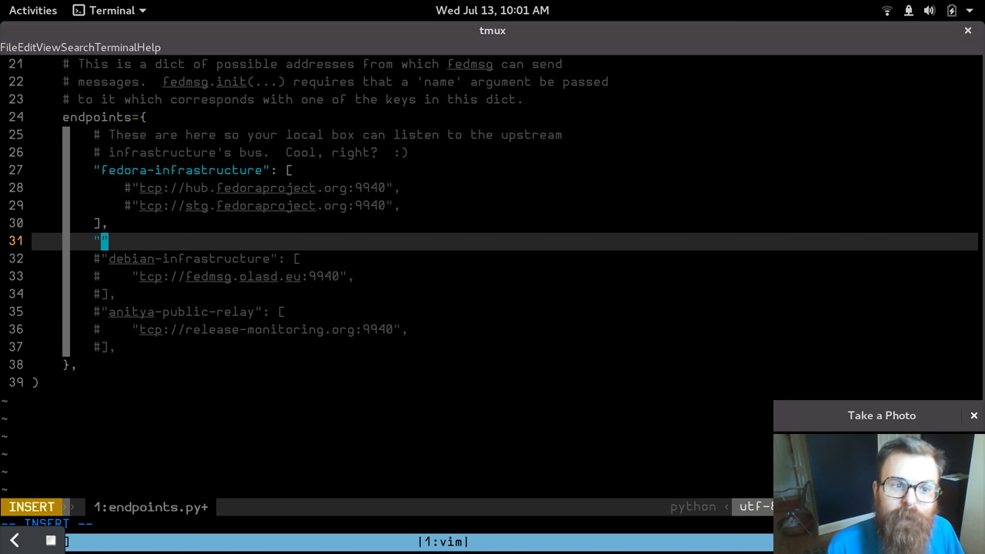
Add "modularity-development-server": ["tcp://modularity.fedorainfracloud.org:4001"] to endpoints.py and save
{"action": "type", "text": "modularity-serve"}
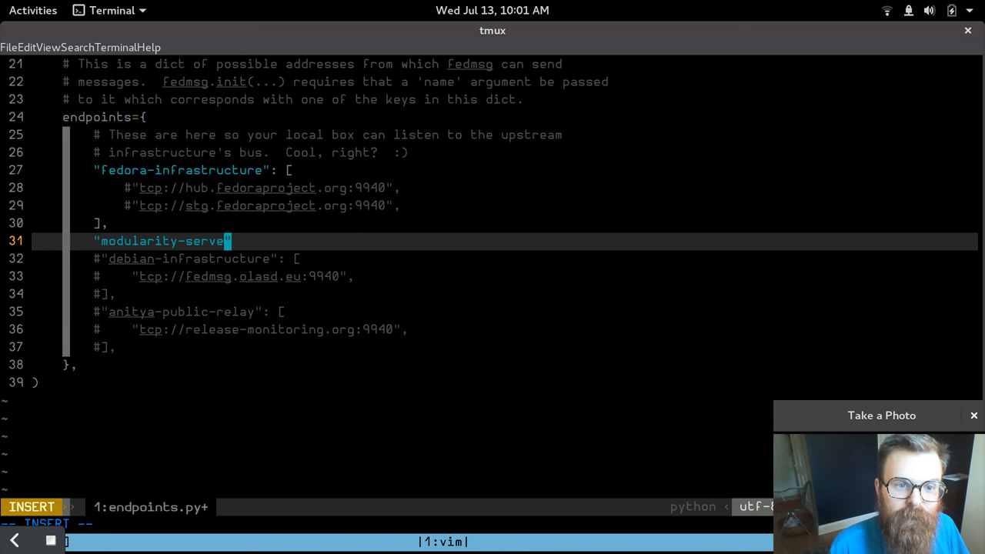
{"action": "type", "text": "developme"}
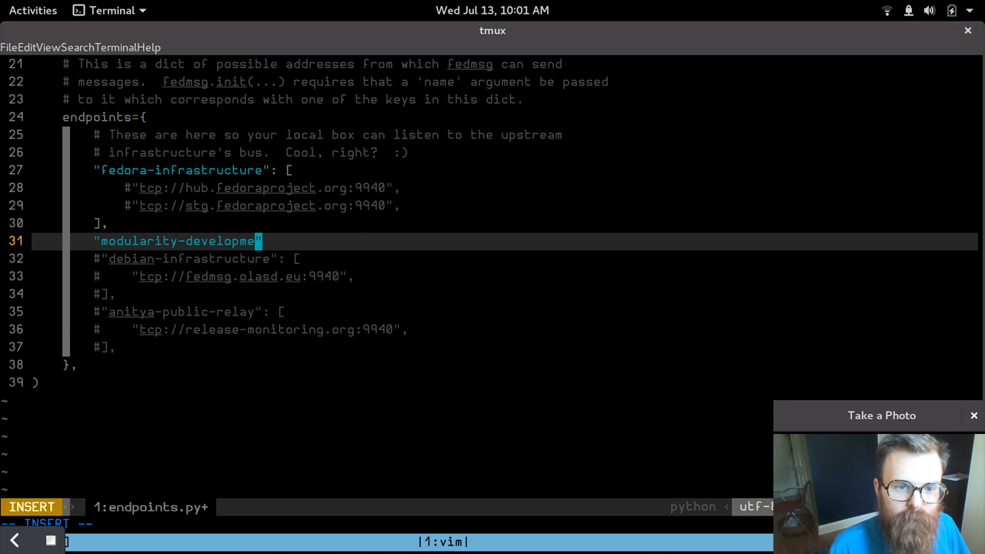
{"action": "type", "text": "nt-server\": ["}
{"action": "type", "text": "\"tcp"}
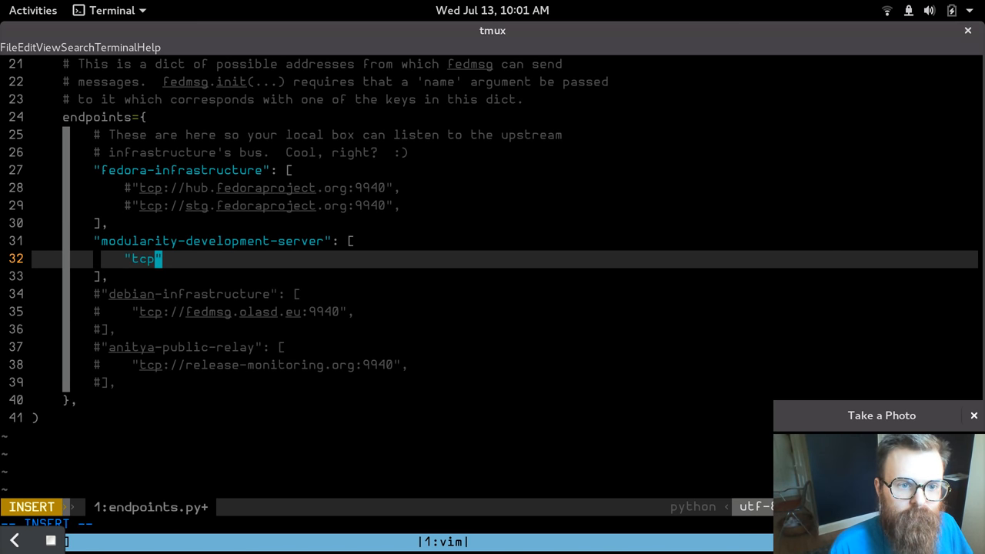
{"action": "type", "text": "://"}
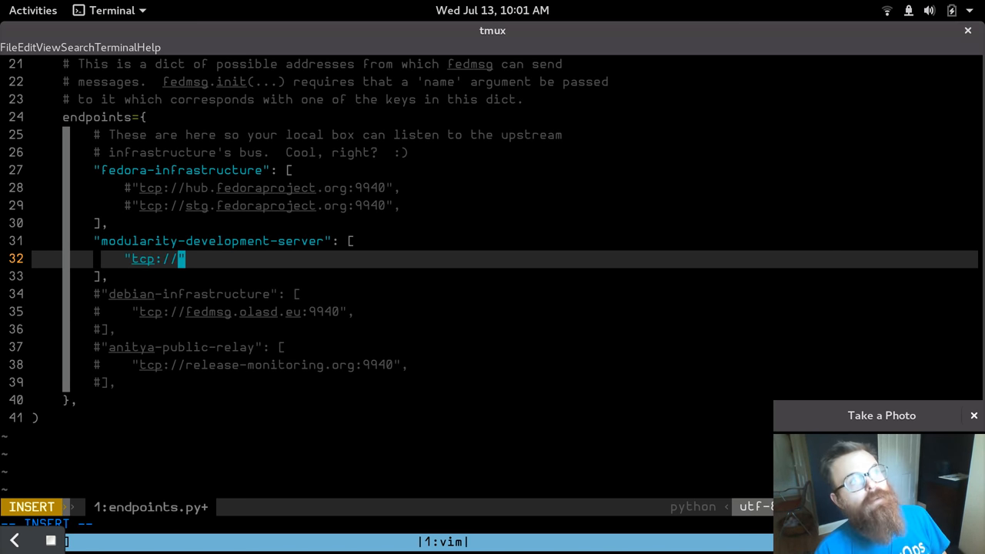
{"action": "type", "text": "modularit"}
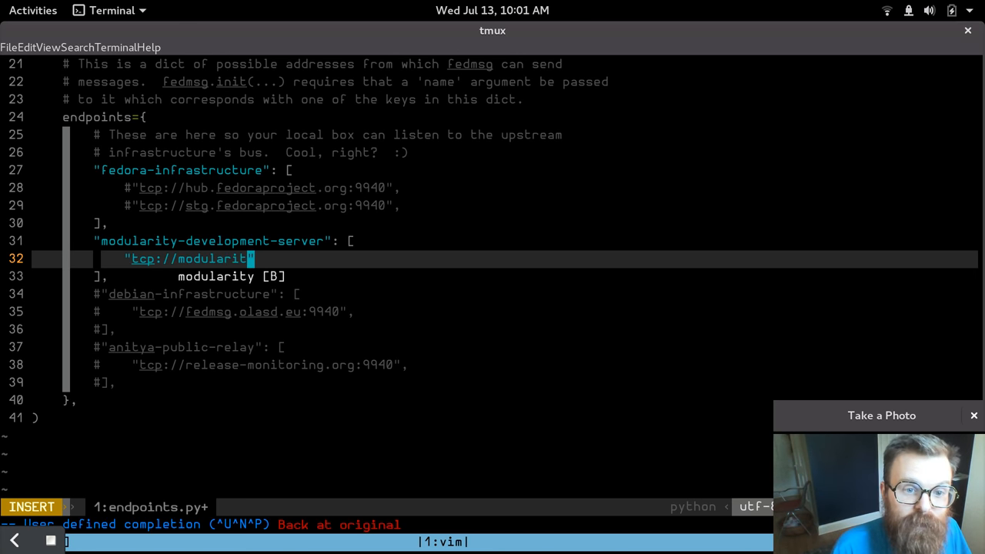
{"action": "type", "text": ".fedorainfracloud"}
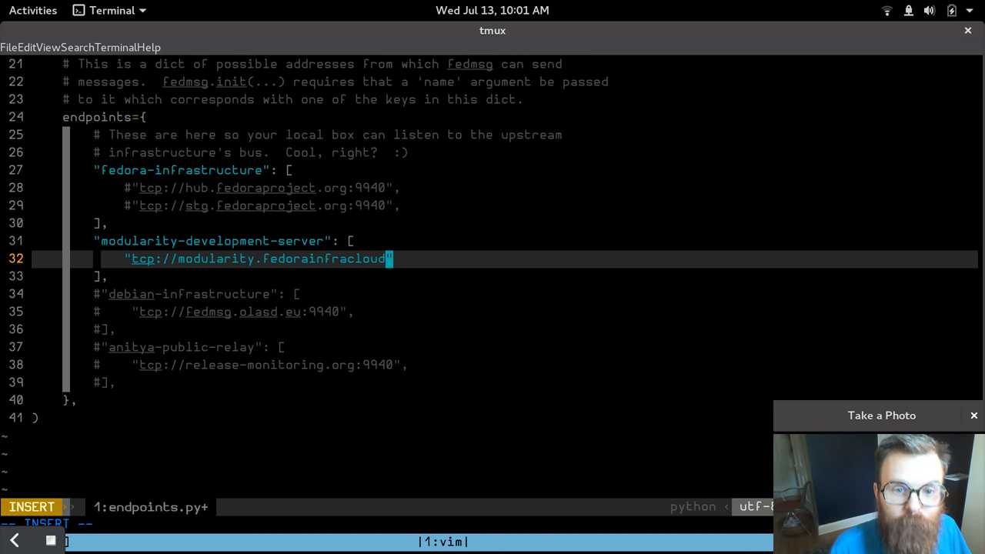
{"action": "type", "text": ".org:4001"}
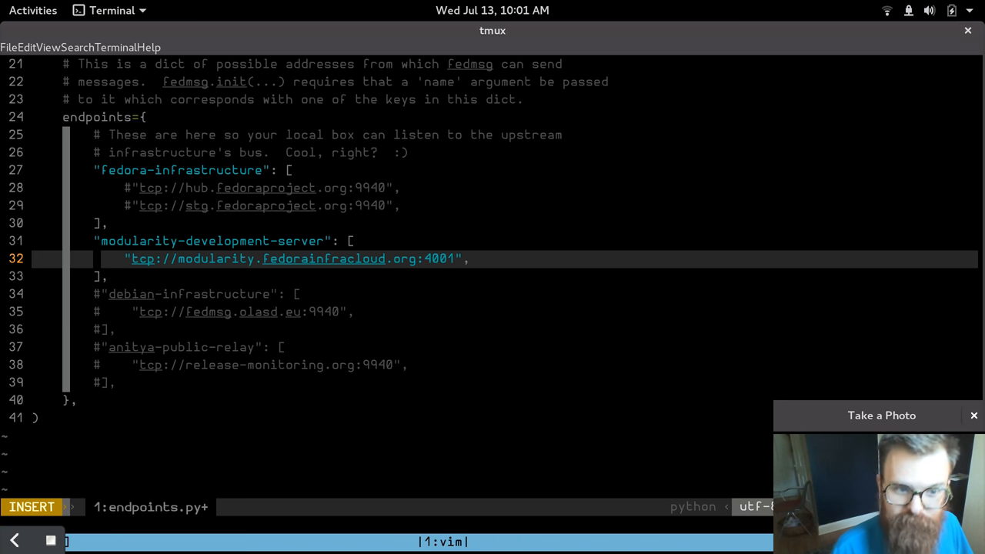
{"action": "key", "text": "Escape"}
{"action": "type", "text": "ssh fedora"}
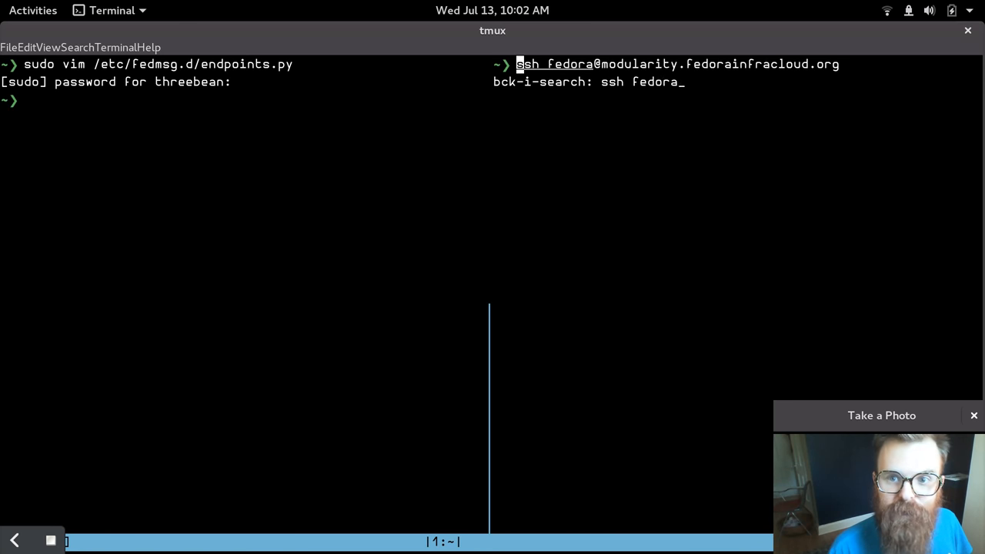
Ssh into the modularity cloud box, tail fedmsg locally with --really-pretty, and publish 'testing' via fedmsg-logger
{"action": "key", "text": "Return"}
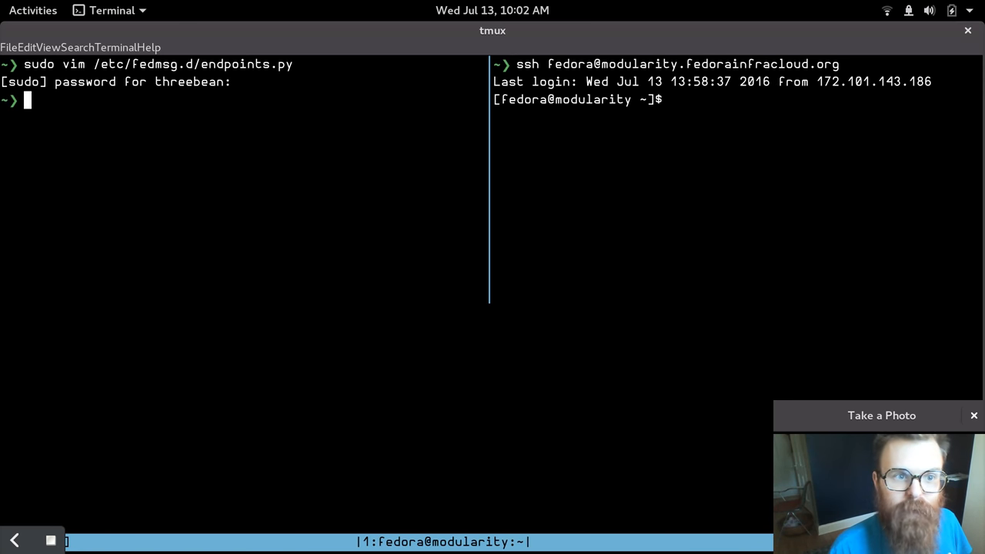
{"action": "type", "text": "fedmsg-tail --really-pretty"}
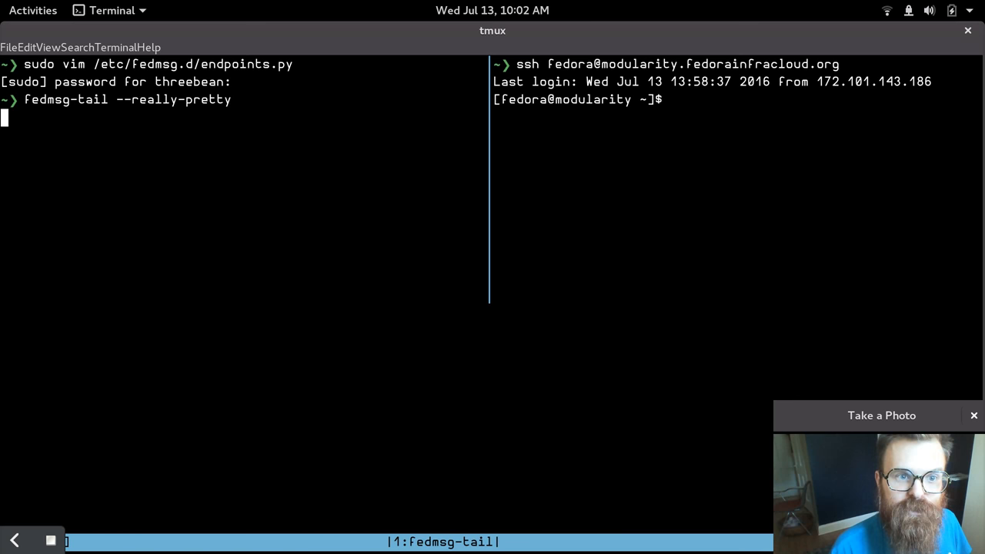
{"action": "type", "text": "echo"}
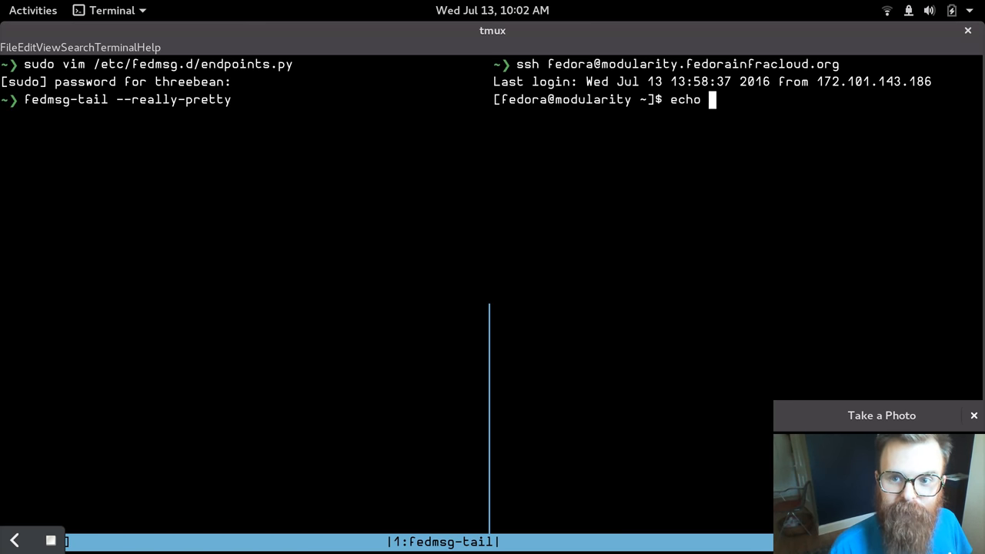
{"action": "type", "text": "testing | fedmsg-logg"}
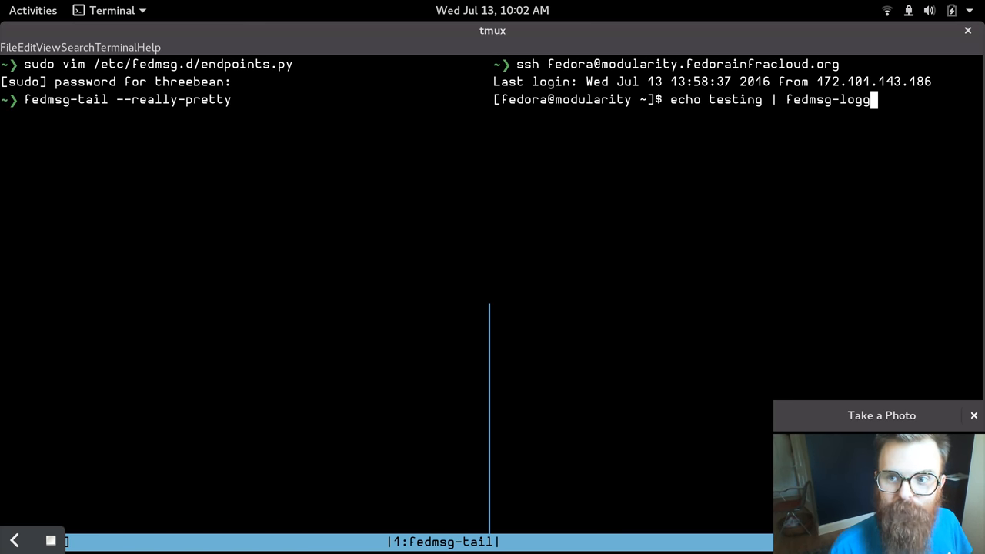
{"action": "key", "text": "Return"}
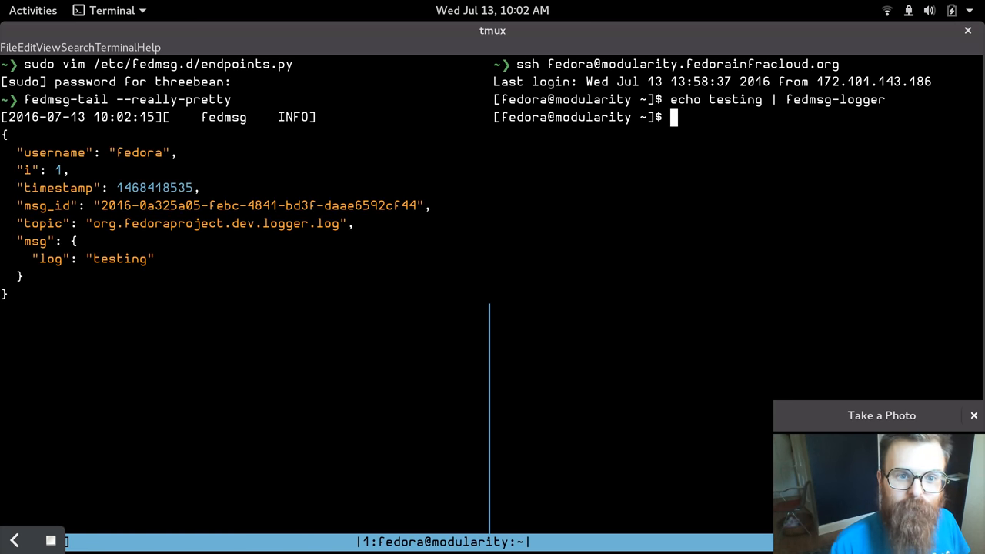
{"action": "mouse_move", "coordinate": [593, 200]}
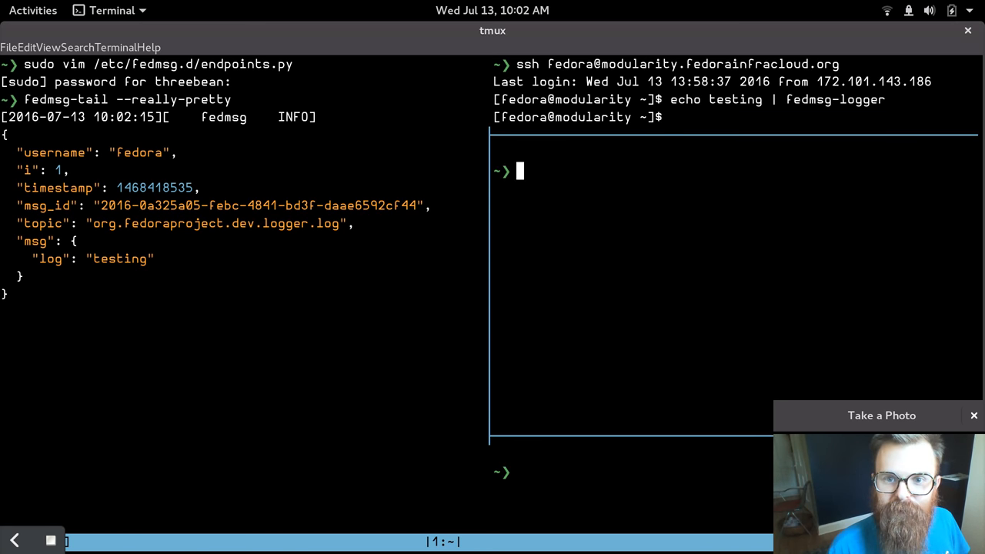
Log into composer.stg over ssh in a new tmux pane
{"action": "type", "text": "ssh composer.stg"}
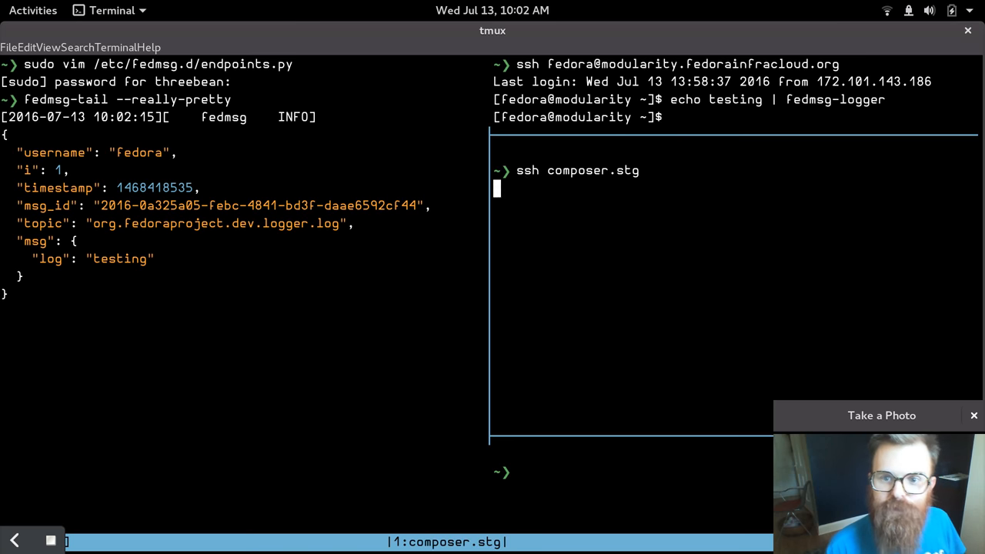
{"action": "key", "text": "Return"}
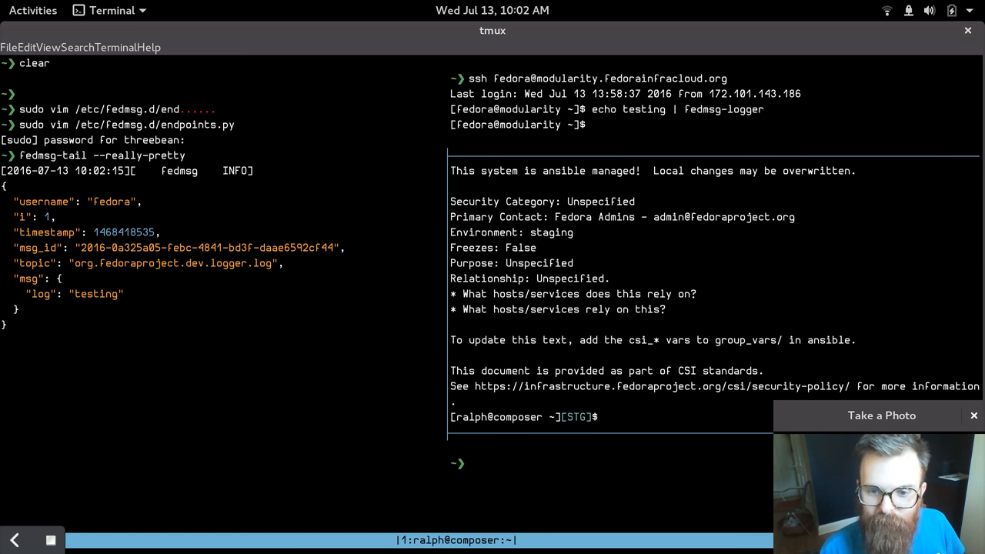
View /etc/fedmsg.d/endpoints-external-composer.py in vim on composer.stg
{"action": "type", "text": "vim /etc"}
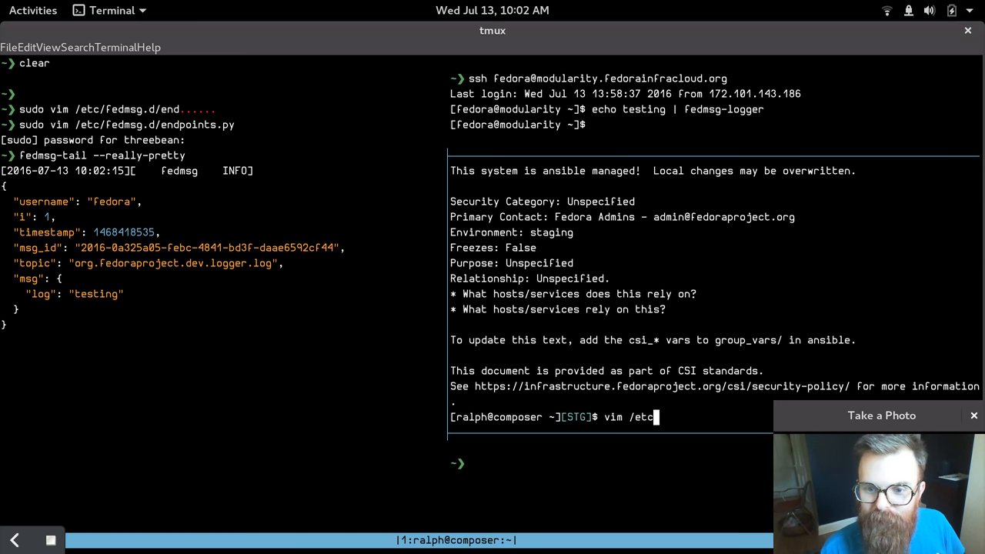
{"action": "type", "text": "/"}
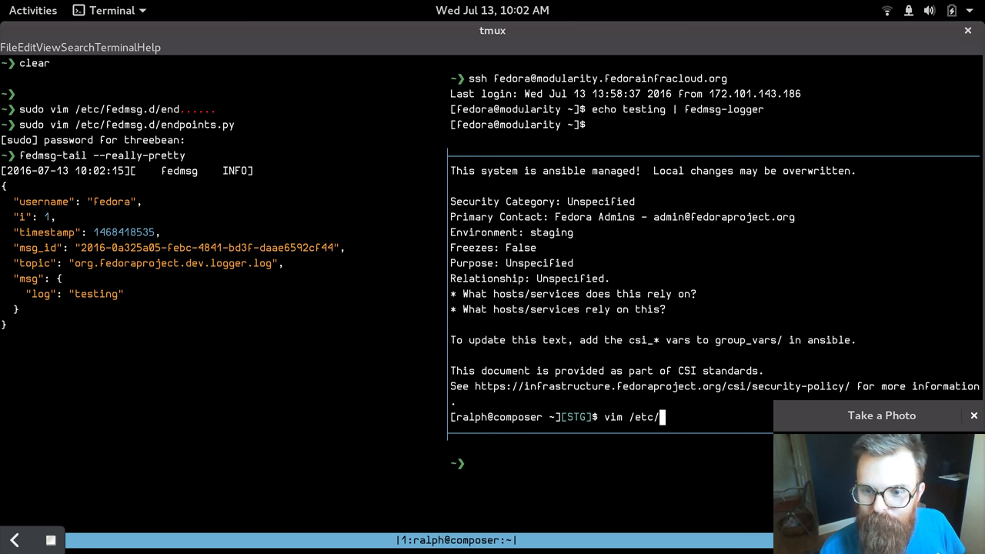
{"action": "type", "text": "fedmsg.d/endpoints"}
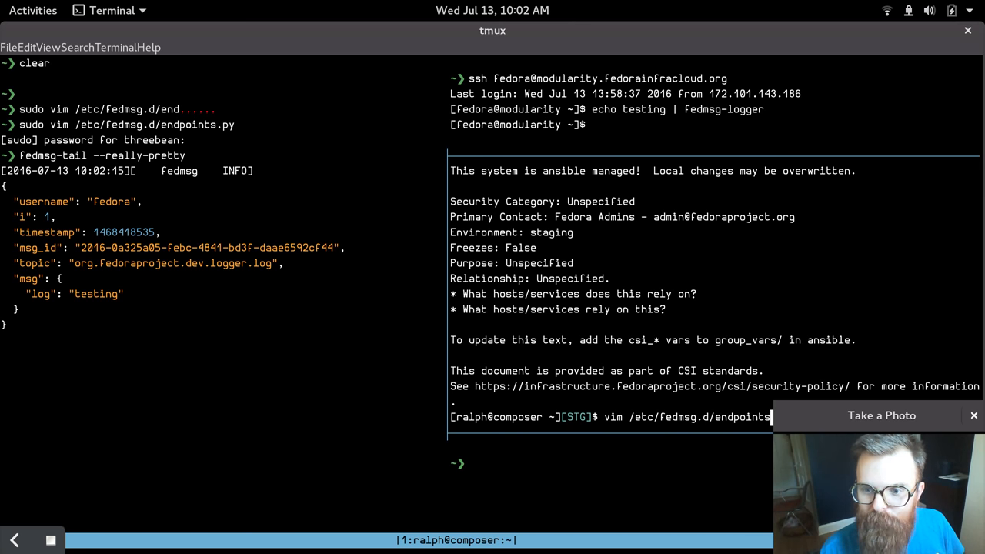
{"action": "type", "text": "-external-composer.py"}
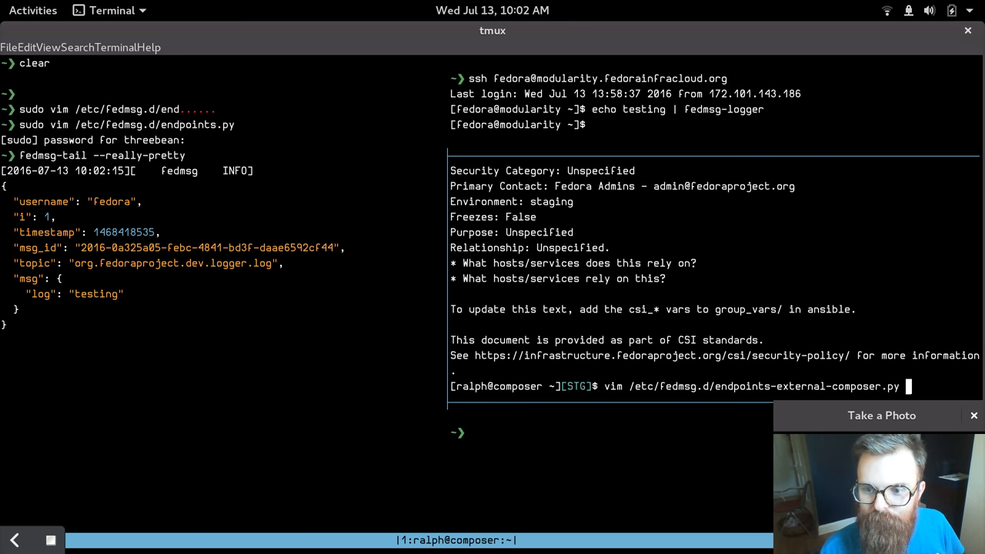
{"action": "key", "text": "Return"}
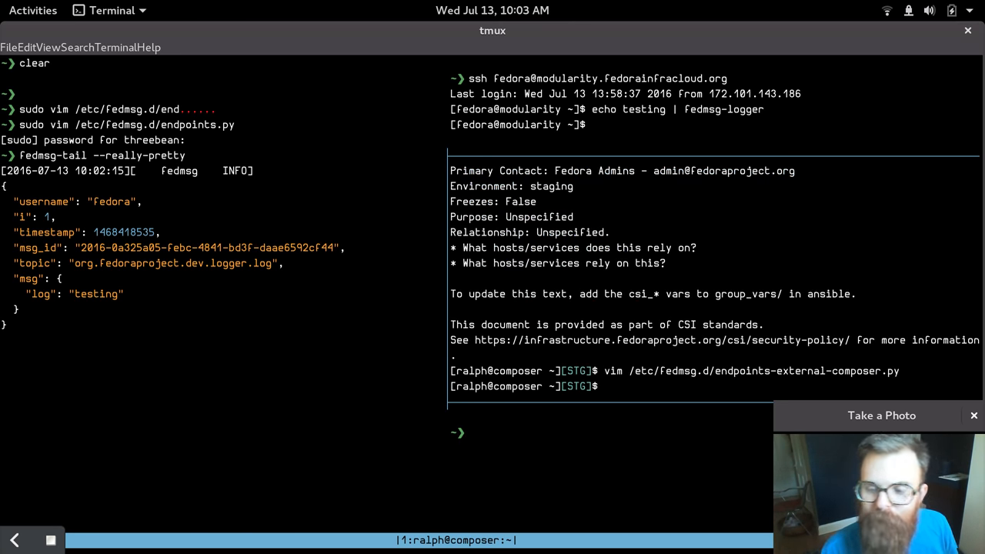
Publish 'testing' again from the cloud box, then stop the fedmsg-tail with Ctrl+C
{"action": "type", "text": "fedmsg-tail --really-pretty"}
{"action": "left_click", "coordinate": [715, 125]}
{"action": "type", "text": "echo"}
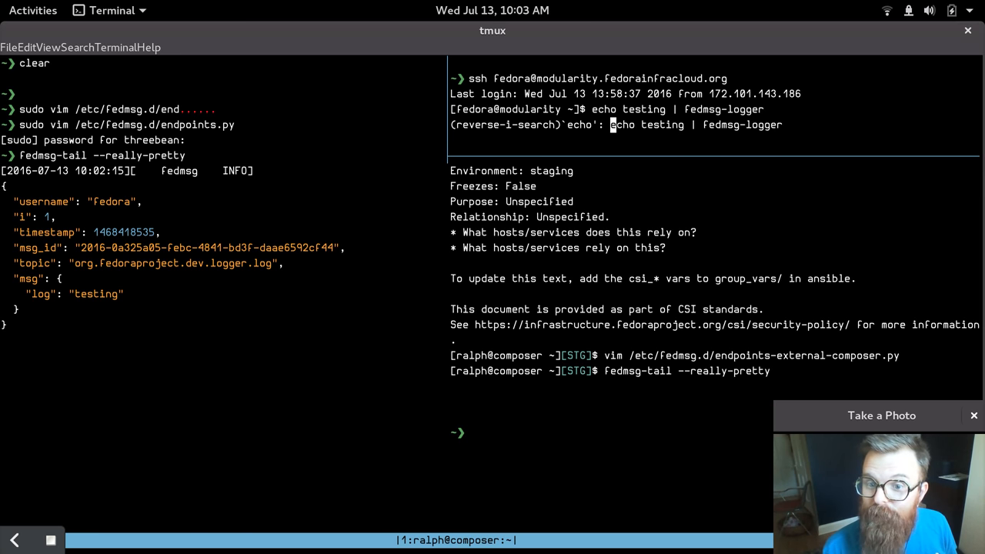
{"action": "key", "text": "Return"}
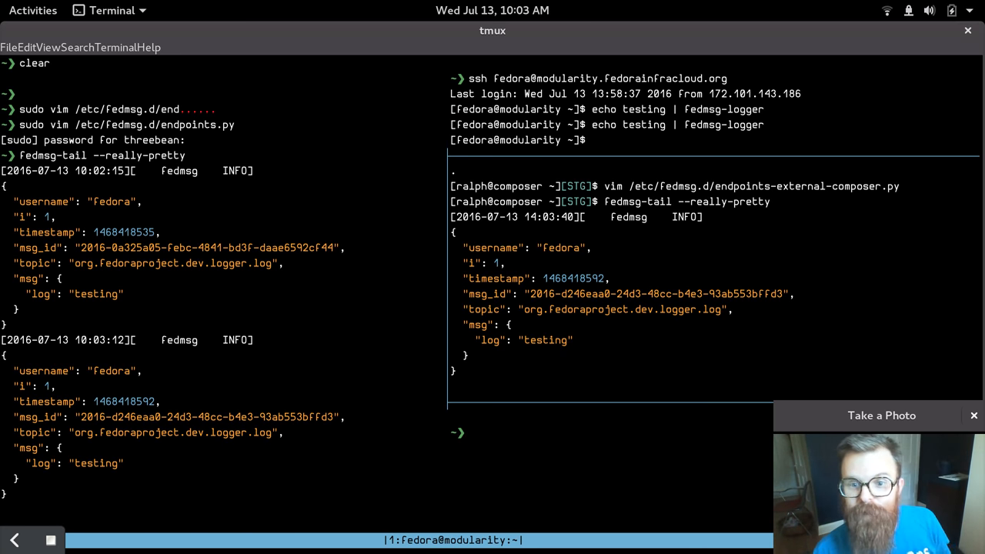
{"action": "key", "text": "ctrl+c"}
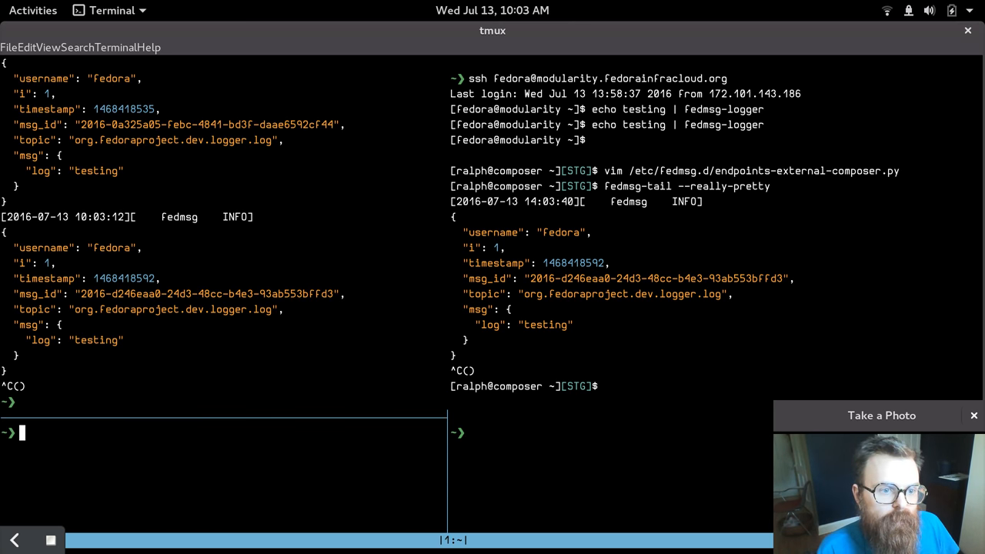
Reconnect to the modularity cloud box via the recalled ssh command and sudo vim its /etc/fedmsg.d/endpoints.py
{"action": "type", "text": "ssh"}
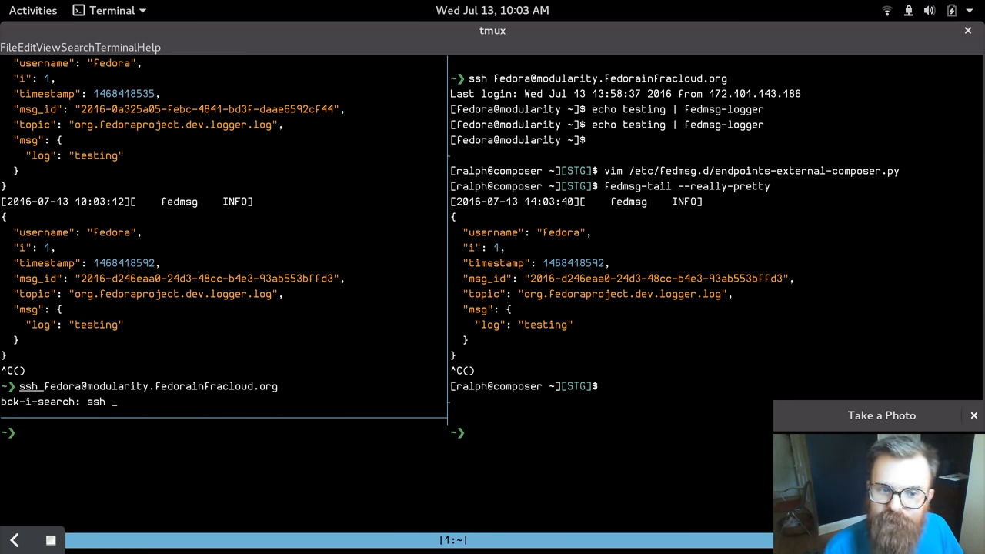
{"action": "key", "text": "Return"}
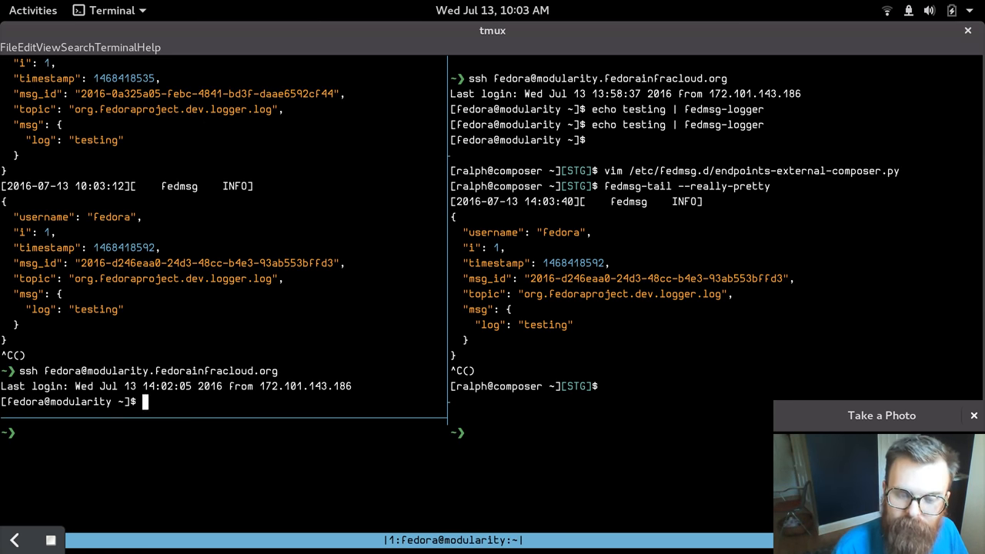
{"action": "type", "text": "fedmsg-tail"}
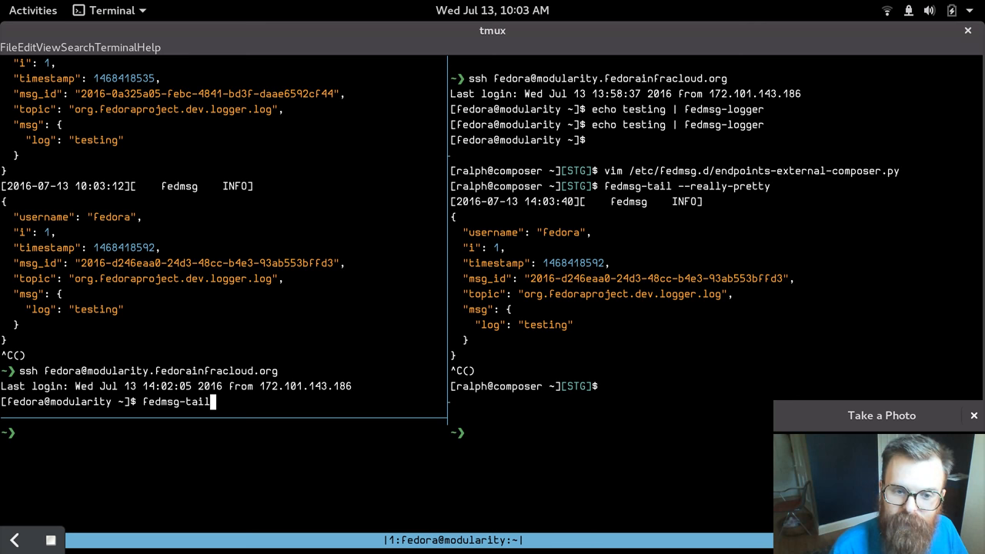
{"action": "type", "text": "vim /etc/"}
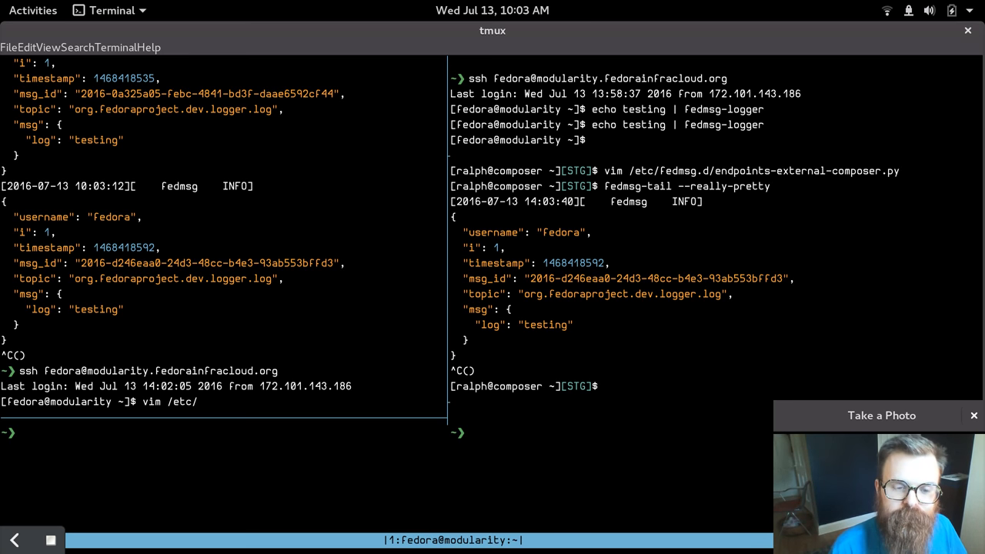
{"action": "type", "text": "sudo"}
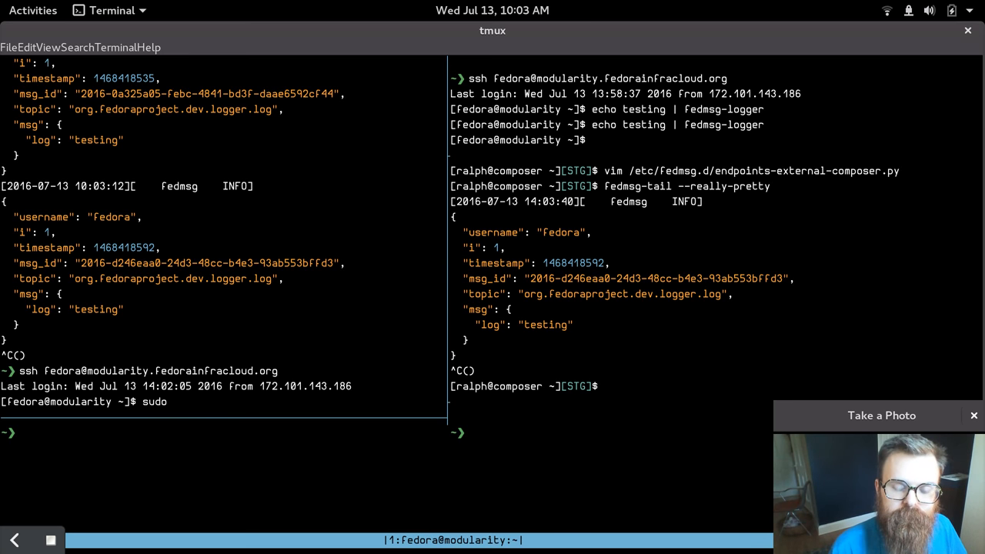
{"action": "type", "text": "vim /etc/fedmsg.d/"}
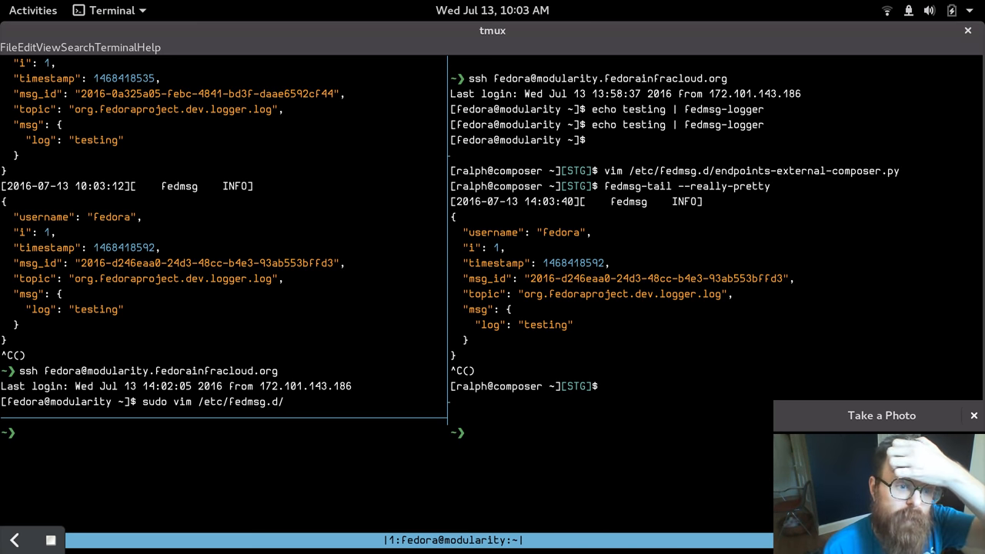
{"action": "type", "text": "e"}
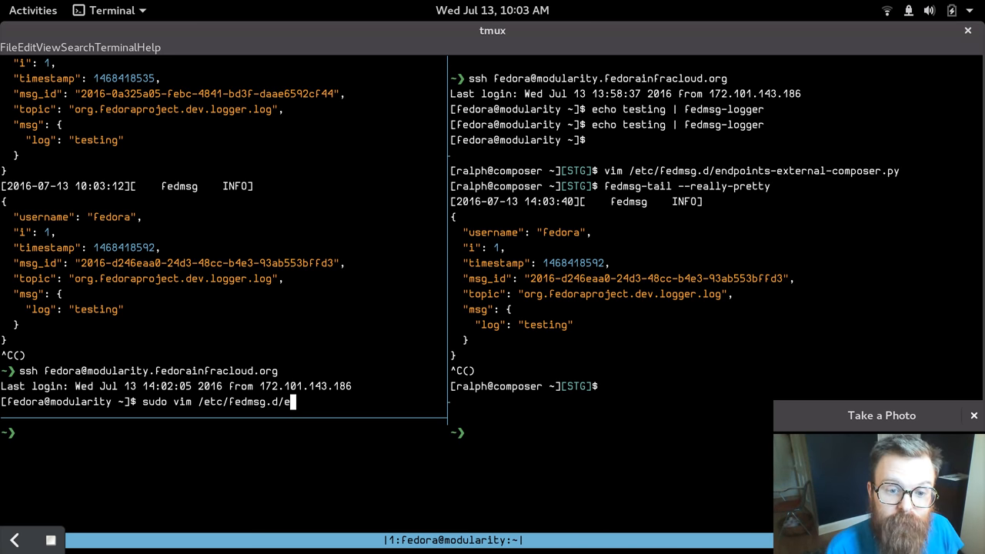
{"action": "key", "text": "Return"}
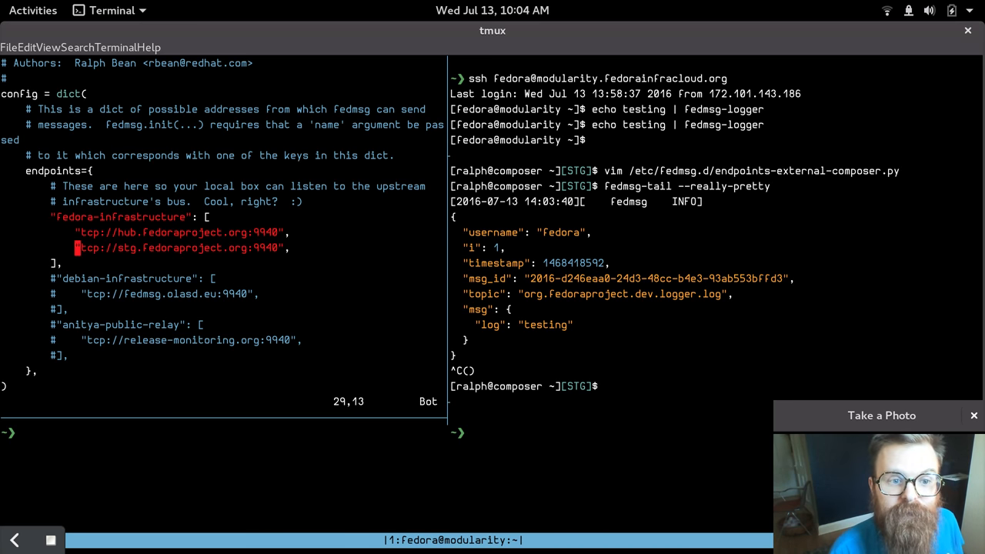
Enter insert mode briefly, then save and quit vim with :wq
{"action": "key", "text": "i"}
{"action": "type", "text": "#"}
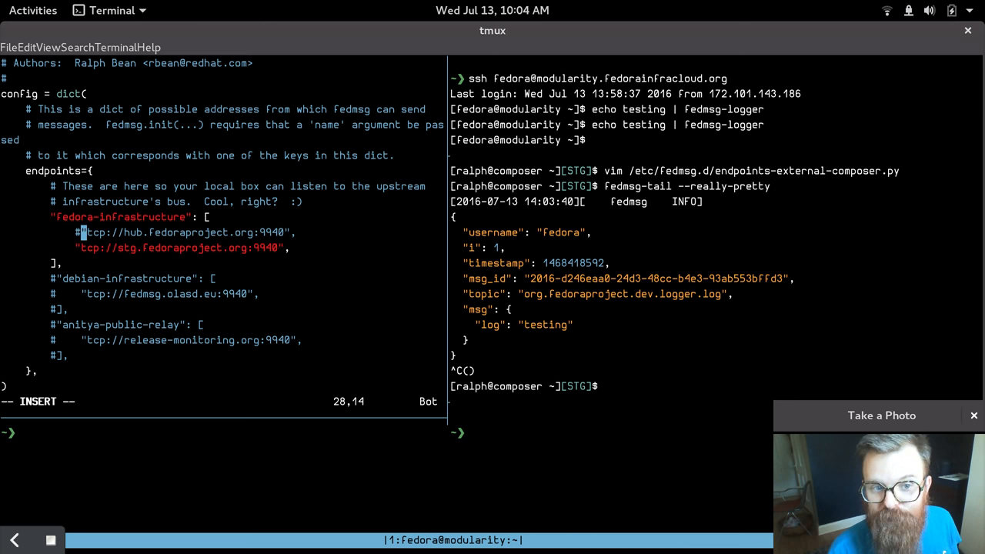
{"action": "type", "text": ":wq"}
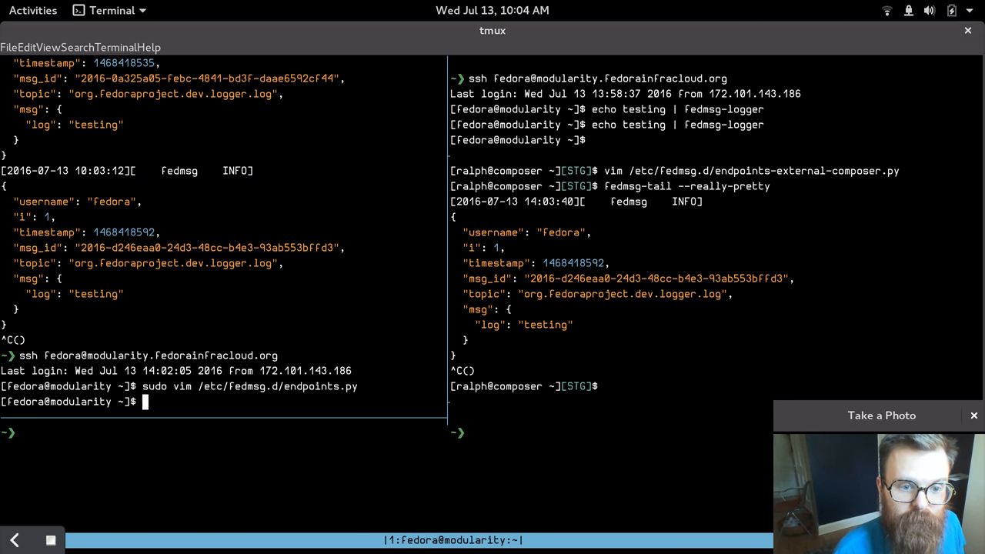
Start fedmsg-tail --really-pretty on the cloud box and prepare an echo testing | fedmsg-logger command
{"action": "type", "text": "fedmsg-tail --really-pretty"}
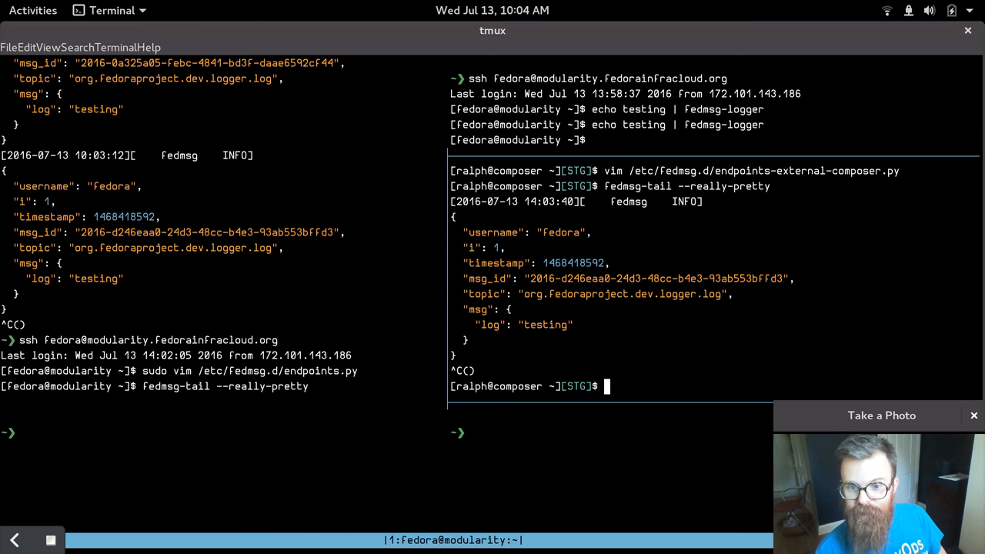
{"action": "type", "text": "echo"}
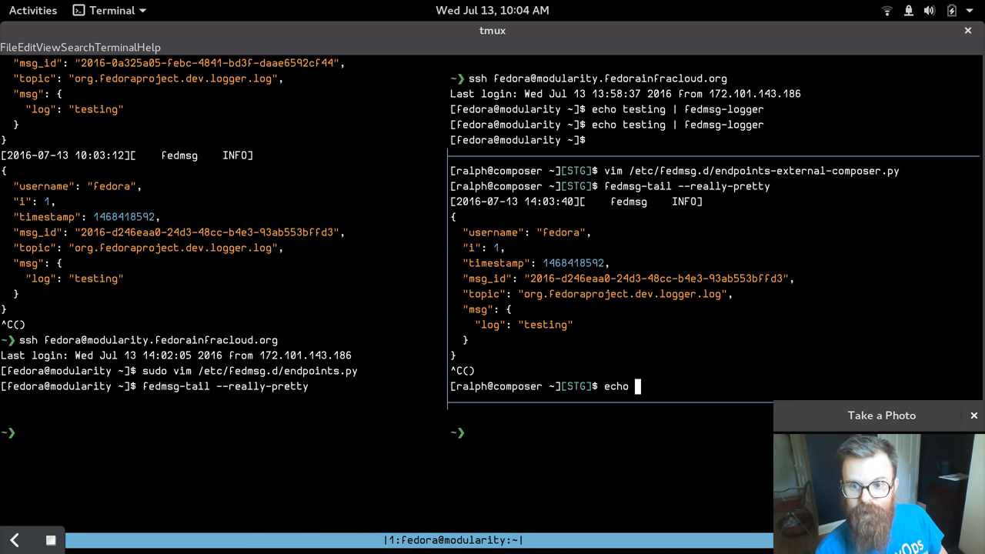
{"action": "type", "text": "testing | fedms"}
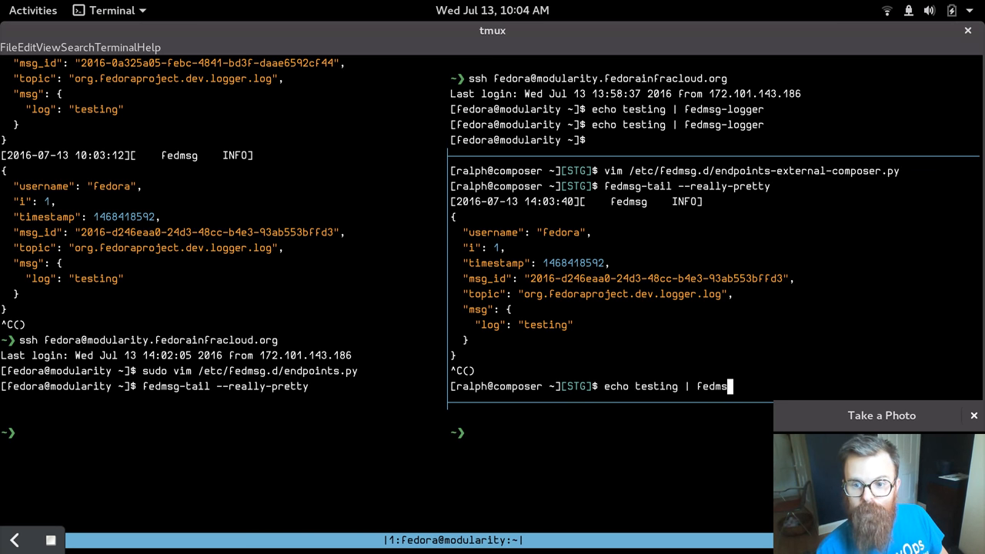
{"action": "type", "text": "g-logger --"}
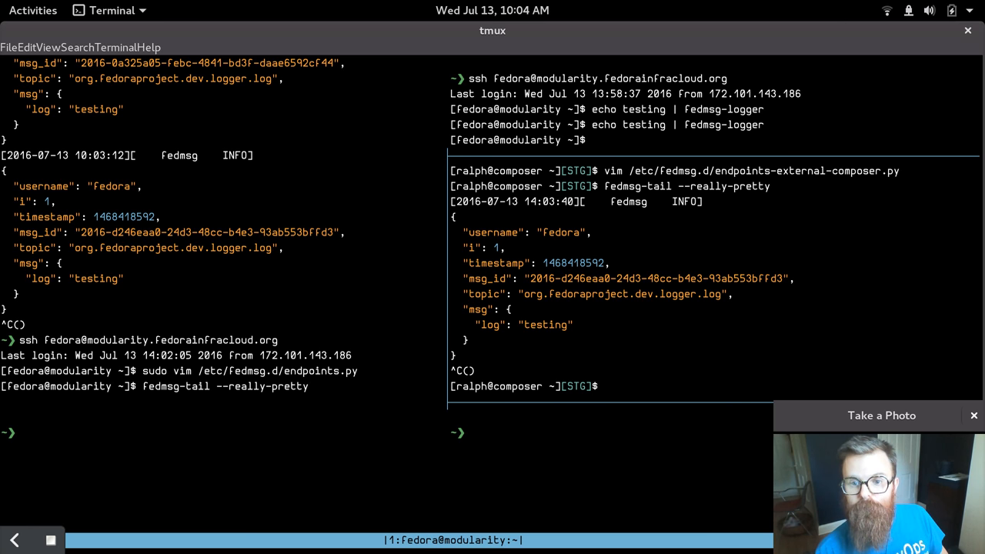
List /etc/pki/fedmsg with ls -alh on composer.stg
{"action": "type", "text": "ls -alh /etc"}
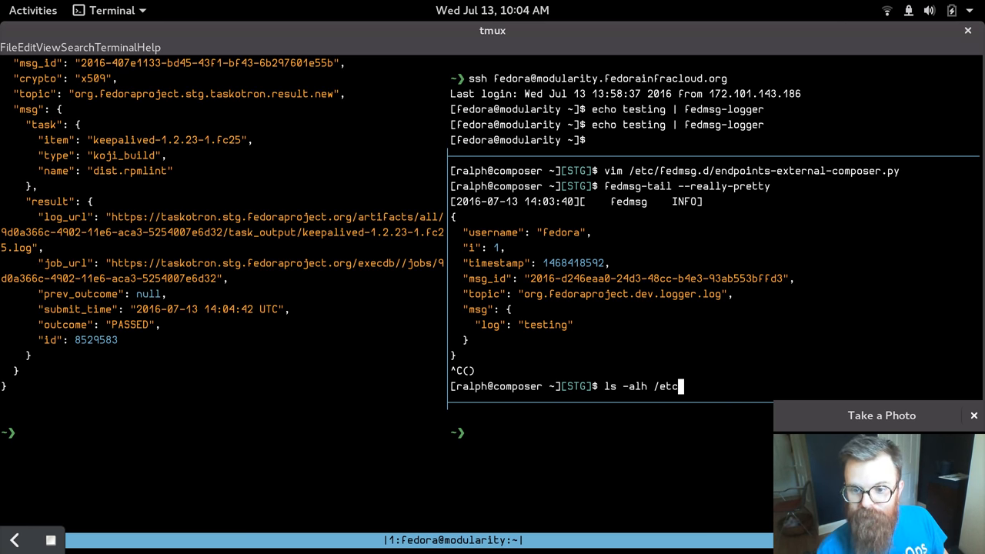
{"action": "type", "text": "pki/"}
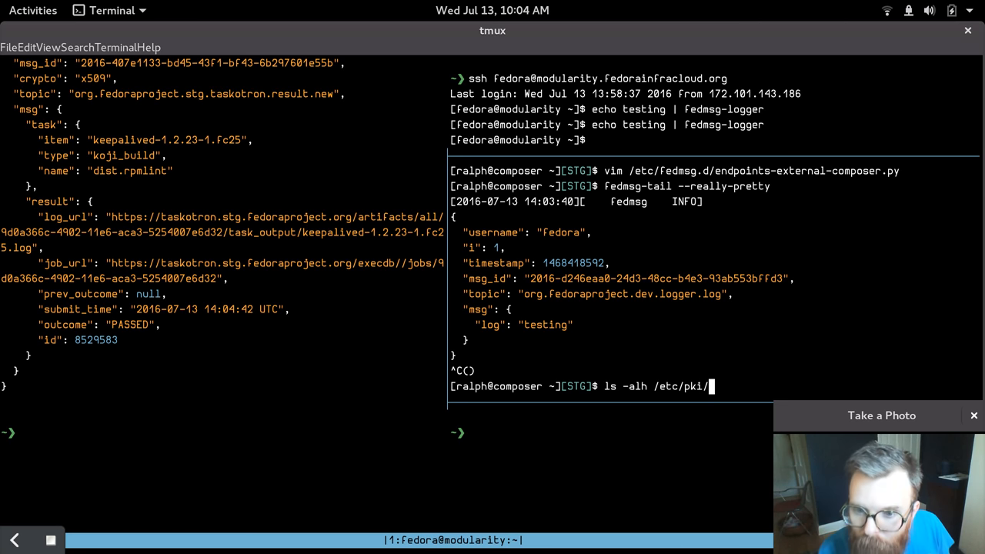
{"action": "key", "text": "Return"}
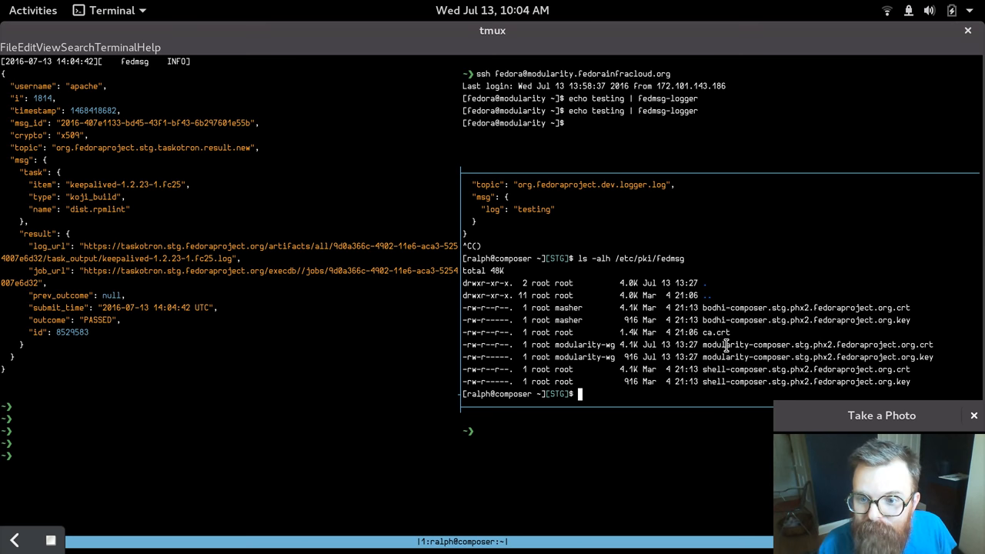
Highlight the modularity-wg group name on the modularity-composer certificate files
{"action": "double_click", "coordinate": [815, 345]}
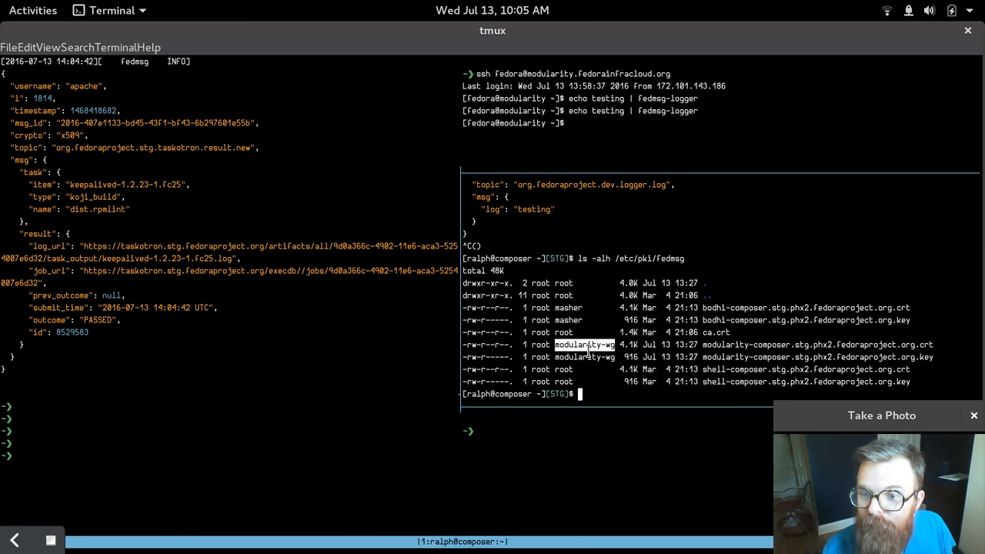
Publish 'echo testing | fedmsg-logger --cert-prefix modularity' on composer.stg so the cloud box's fedmsg-tail receives it
{"action": "type", "text": "cho"}
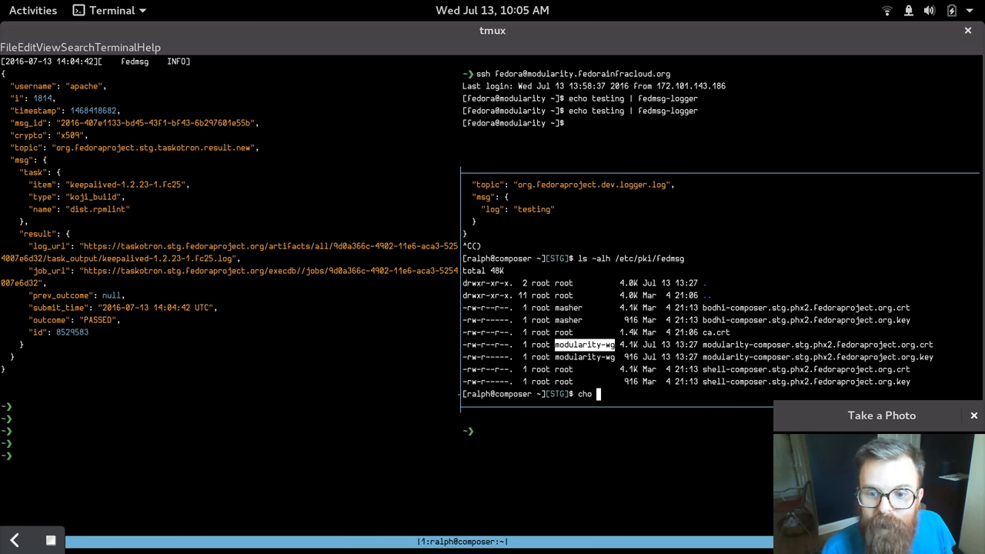
{"action": "type", "text": "echo testing"}
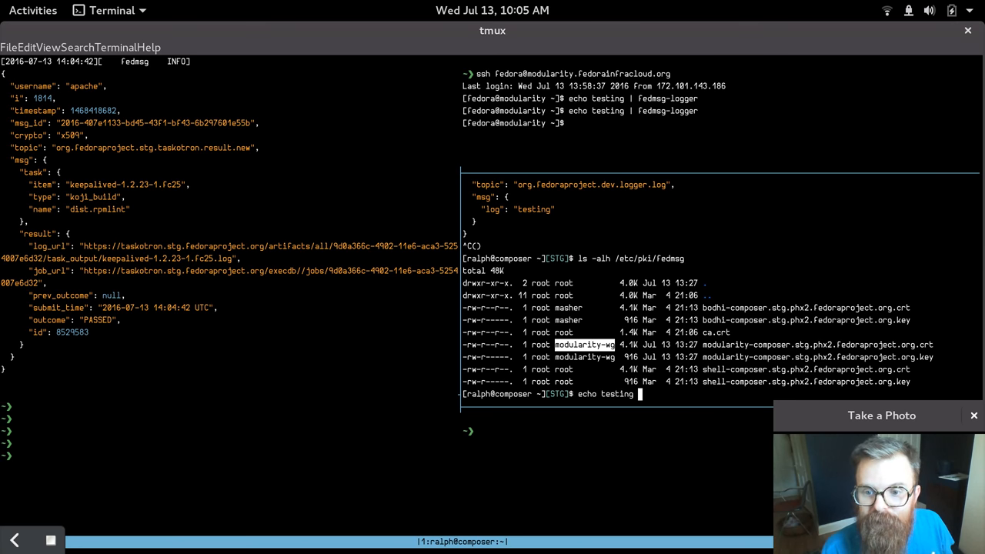
{"action": "type", "text": "| fedmsg-logger --cert-prefix"}
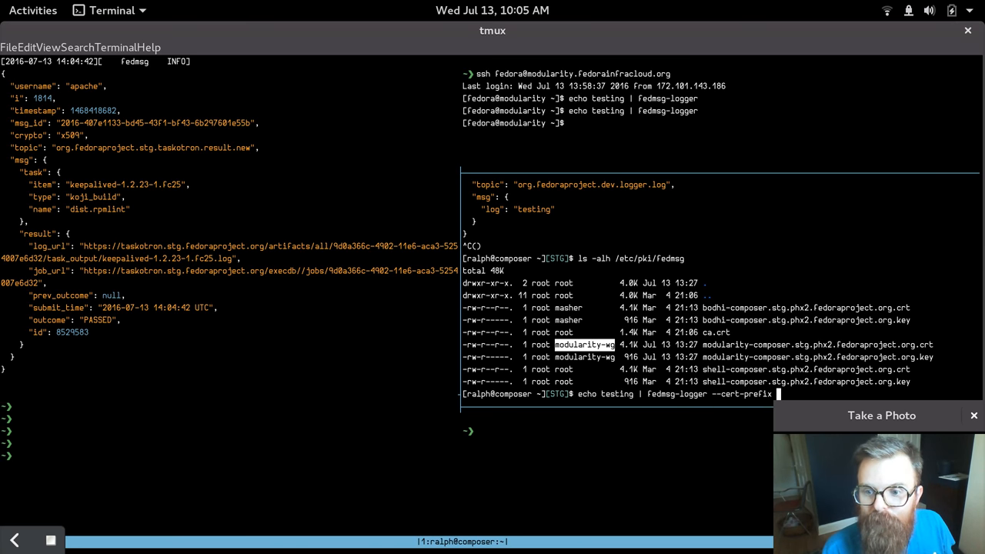
{"action": "type", "text": "modularity"}
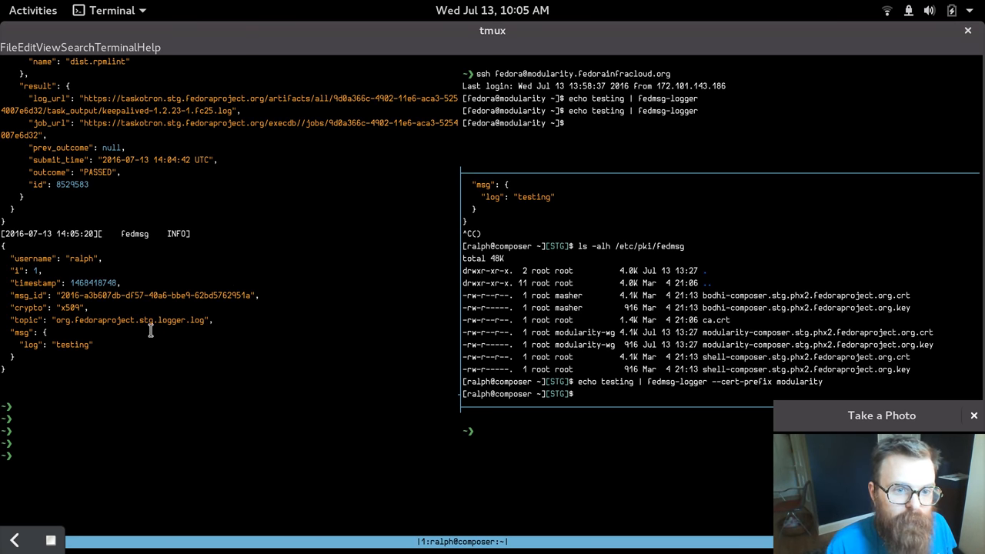
{"action": "mouse_move", "coordinate": [568, 351]}
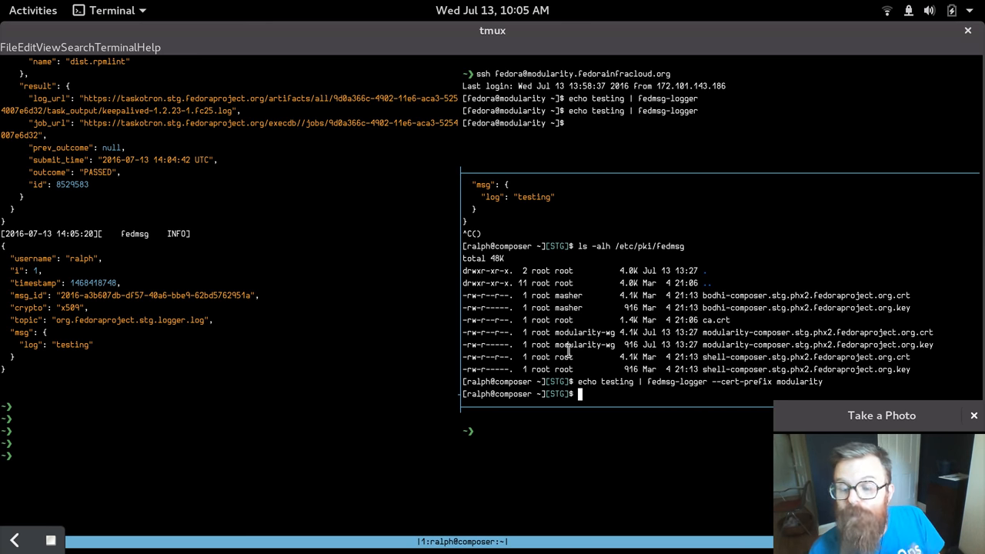
{"action": "mouse_move", "coordinate": [206, 453]}
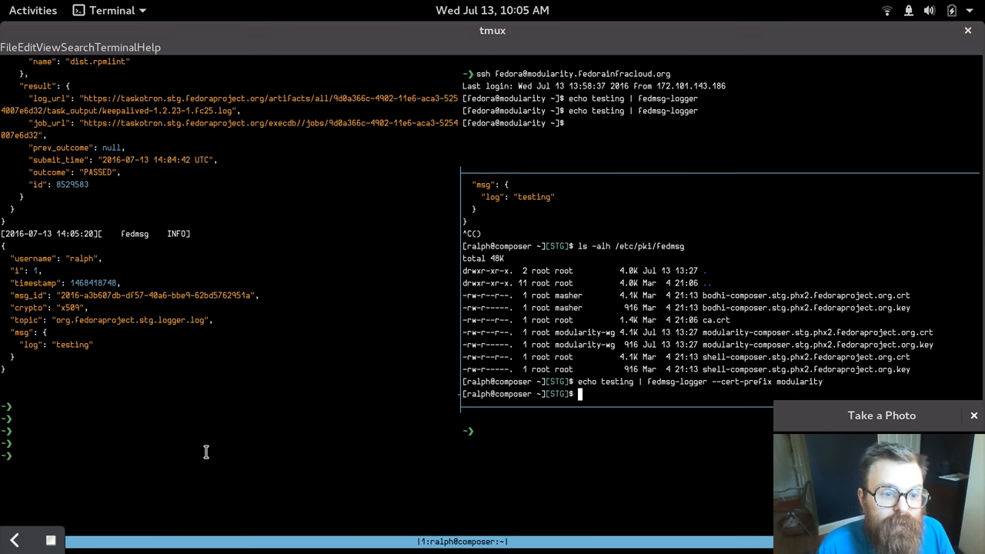